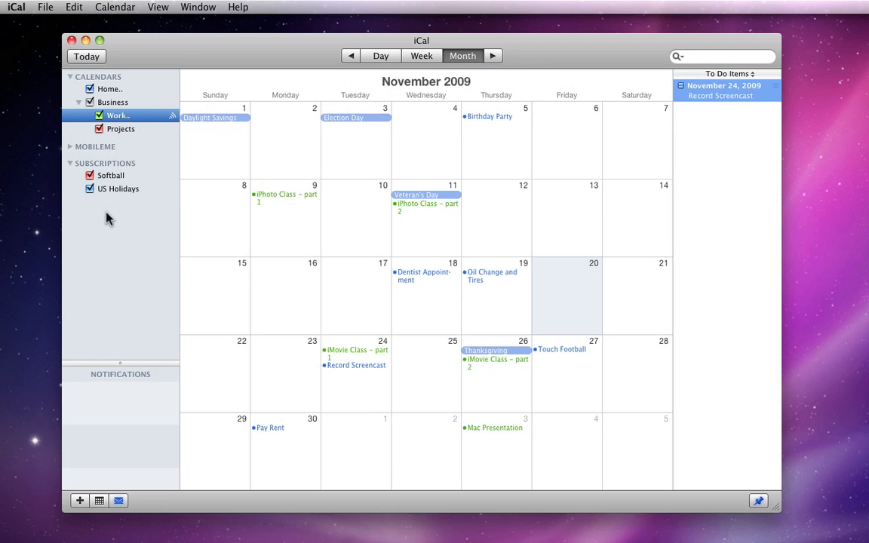
pyautogui.moveTo(103, 215)
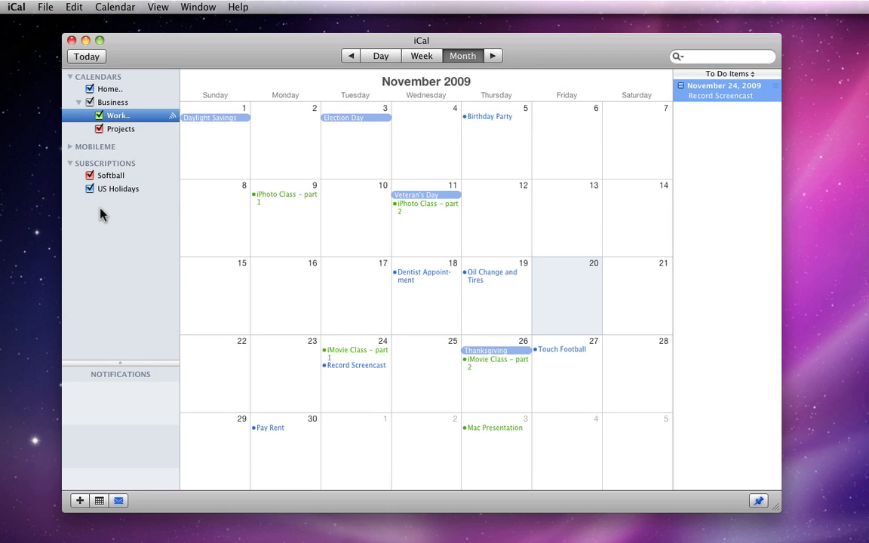
pyautogui.moveTo(43, 72)
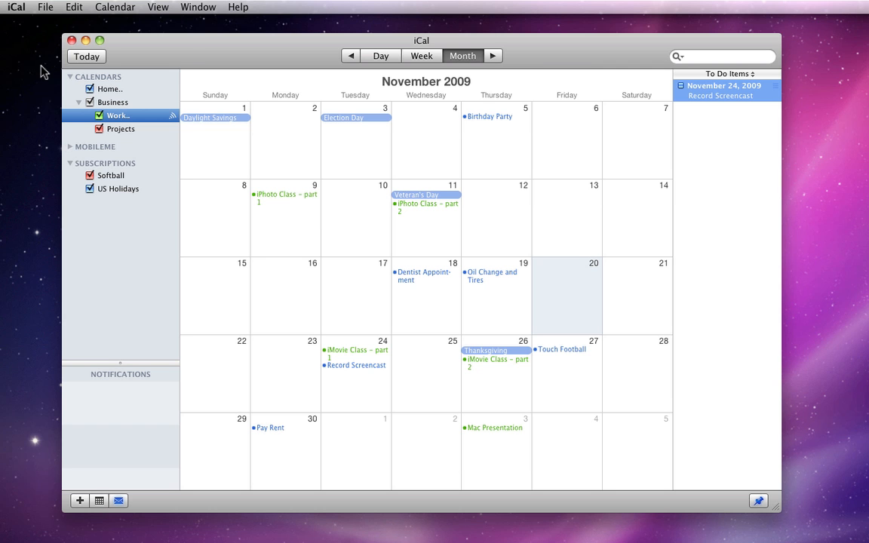
# Step: Bring up the Print dialog for the November 2009 calendar via the File menu
pyautogui.click(45, 7)
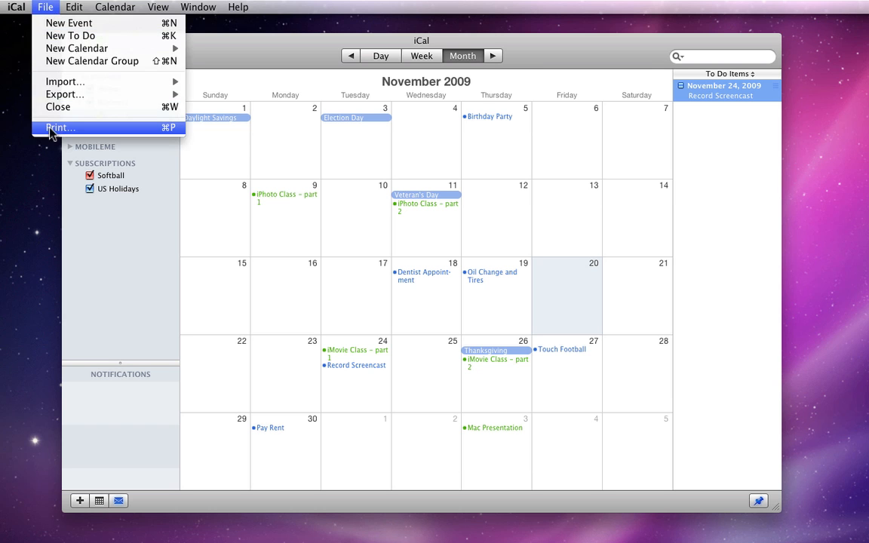
pyautogui.click(61, 128)
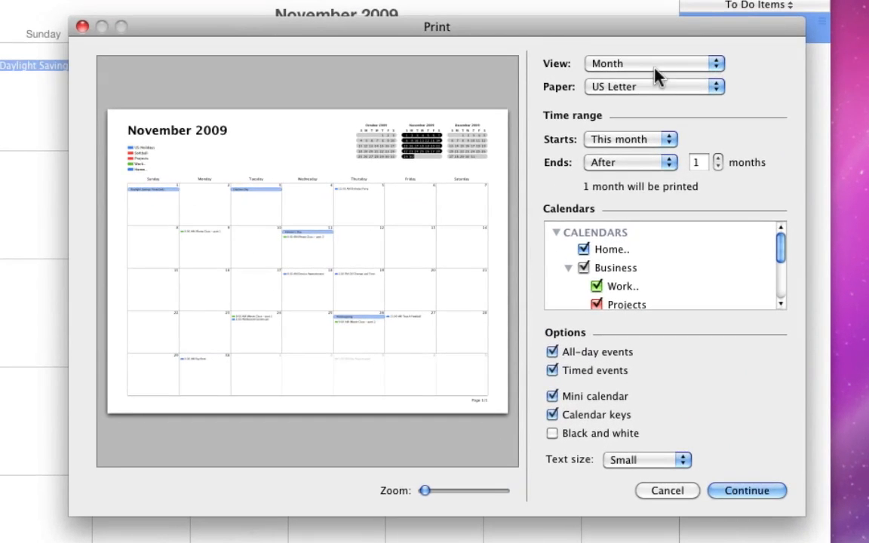
# Step: Preview the Day, Week and Month layouts, then settle on List view for November 20, 2009
pyautogui.click(653, 63)
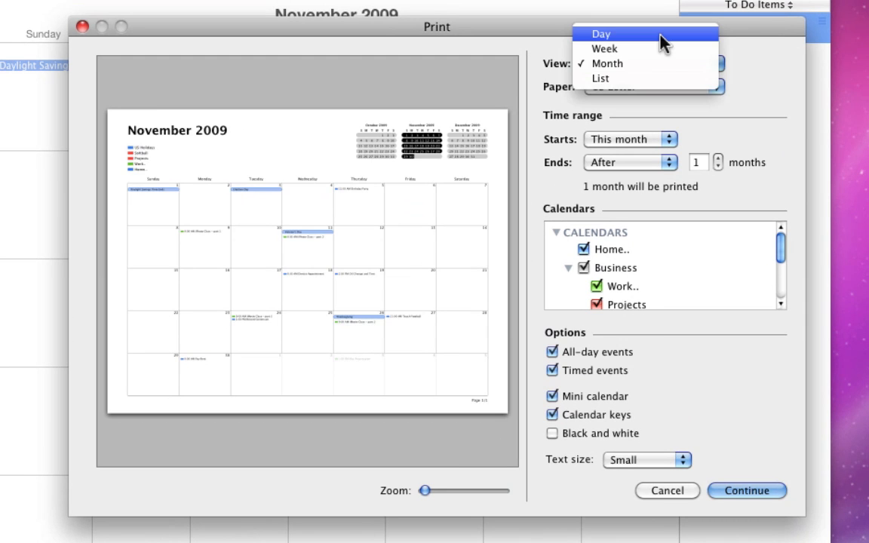
pyautogui.click(601, 34)
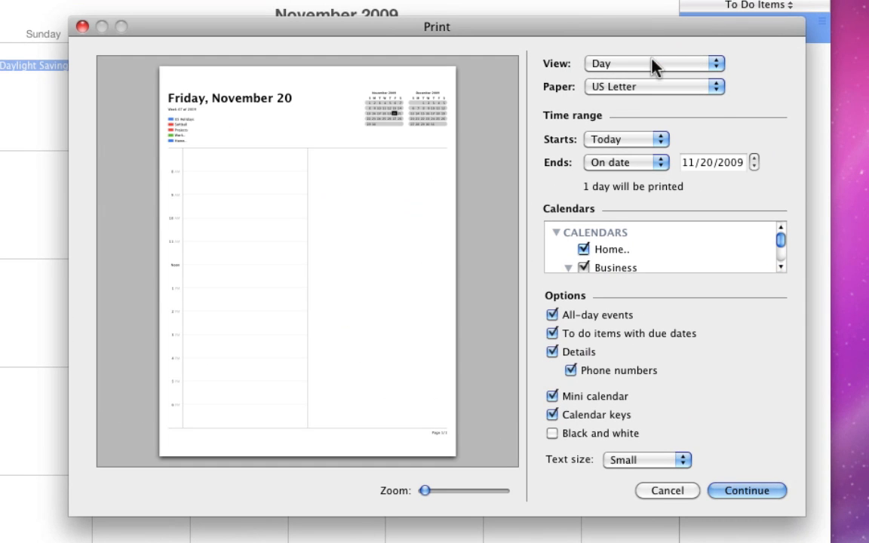
pyautogui.click(653, 64)
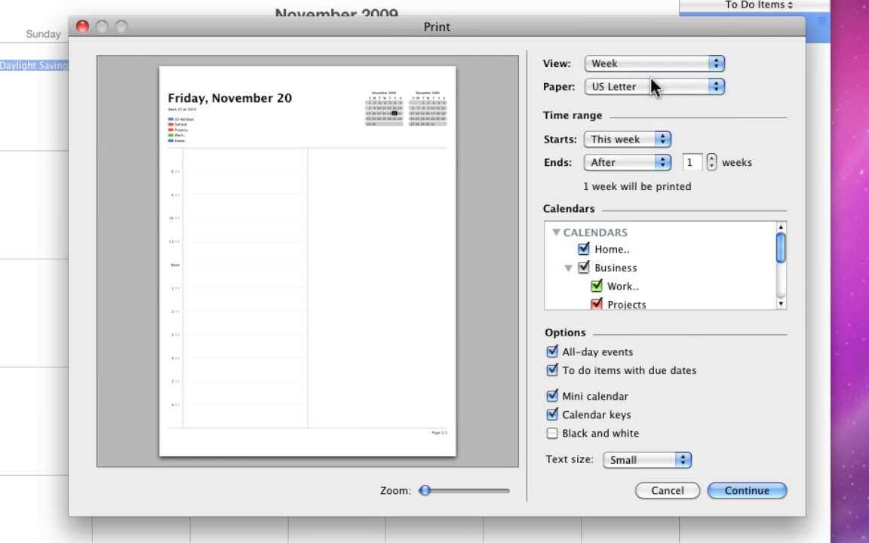
pyautogui.click(653, 62)
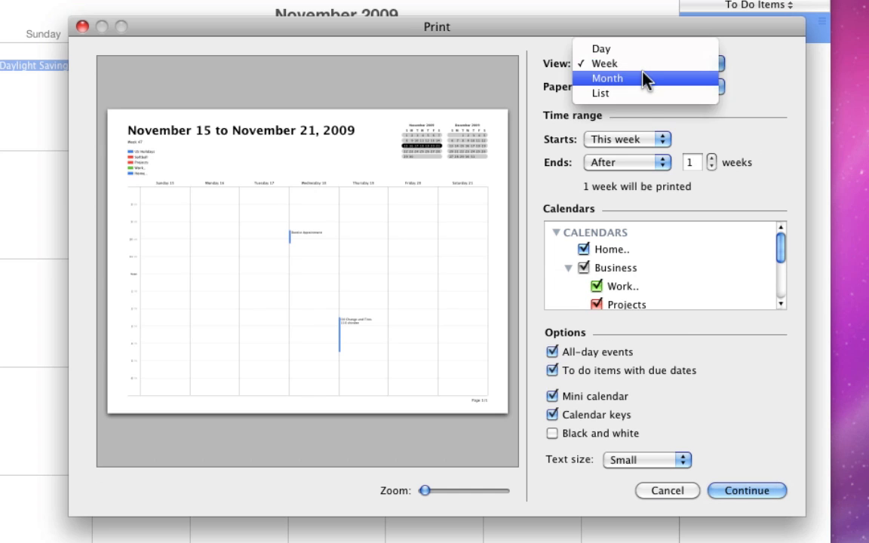
pyautogui.click(608, 78)
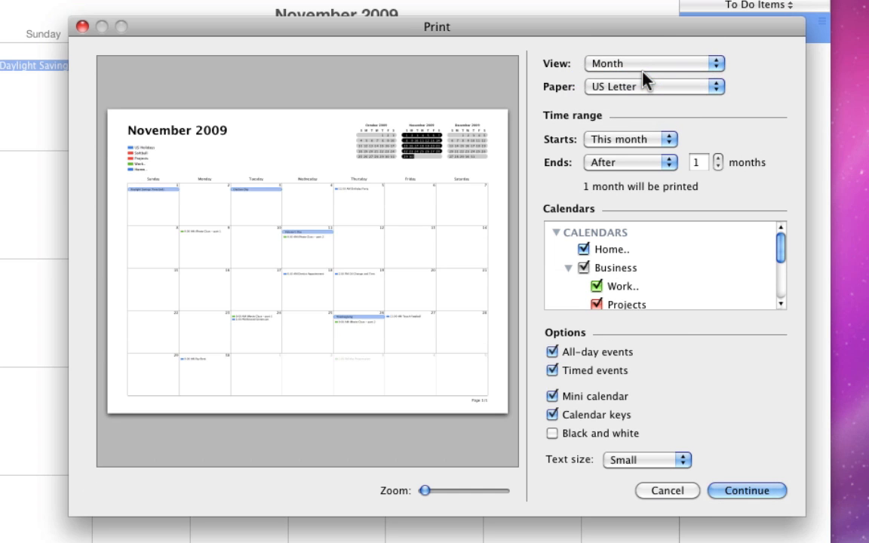
pyautogui.click(654, 63)
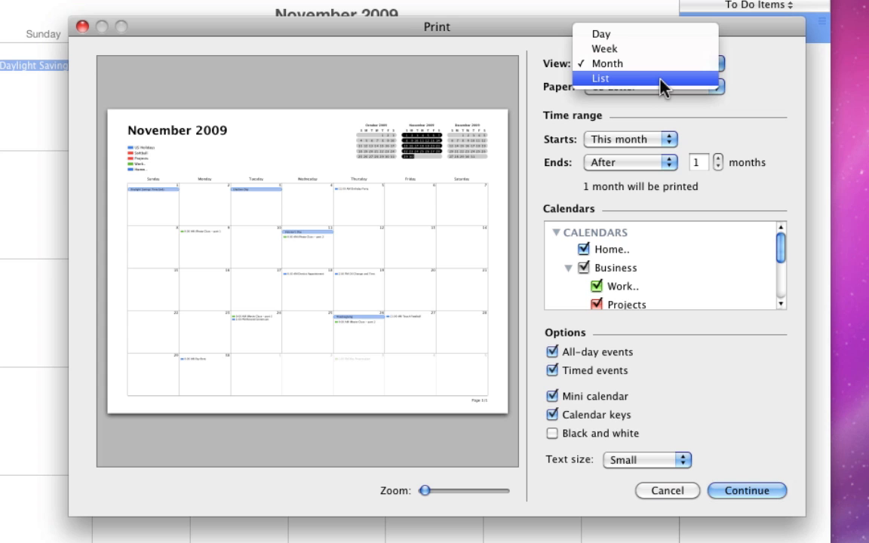
pyautogui.moveTo(664, 85)
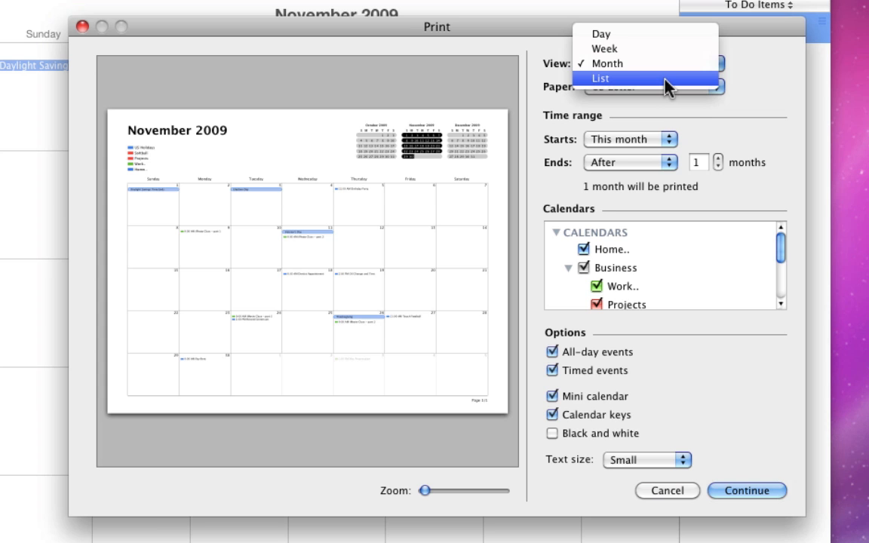
pyautogui.click(600, 79)
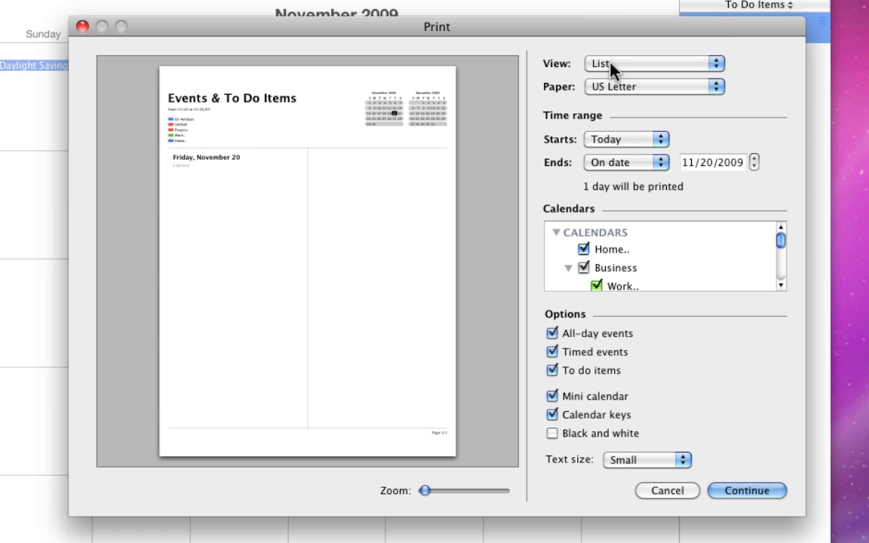
pyautogui.moveTo(568, 173)
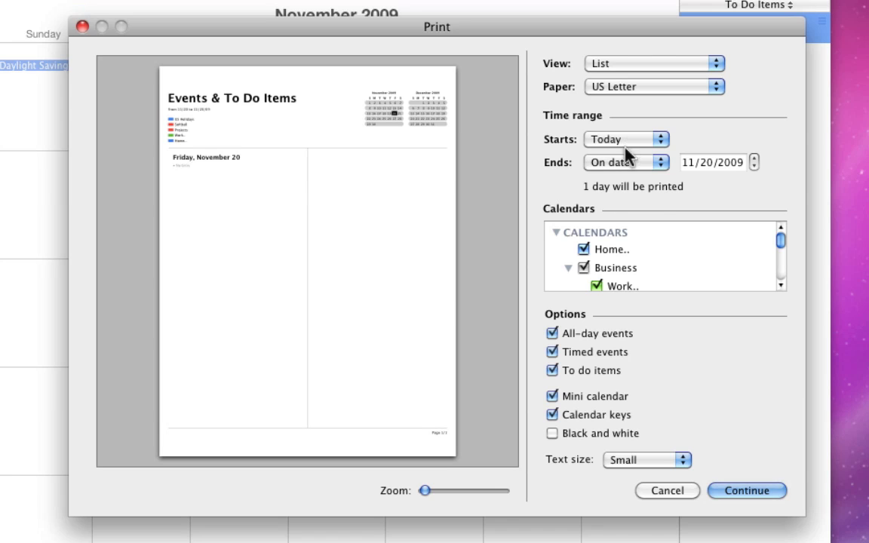
# Step: Start the printed range tomorrow and end it on 1/31/2010, covering 72 days
pyautogui.click(626, 162)
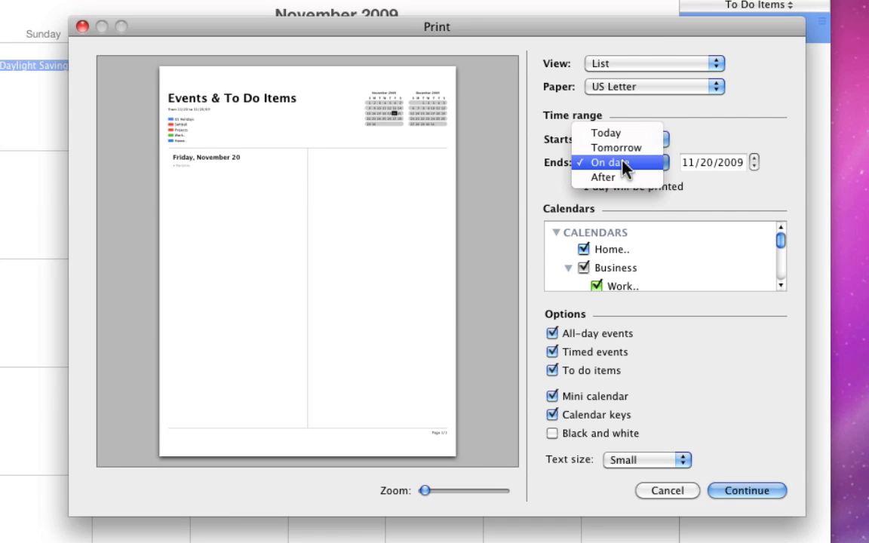
pyautogui.click(606, 138)
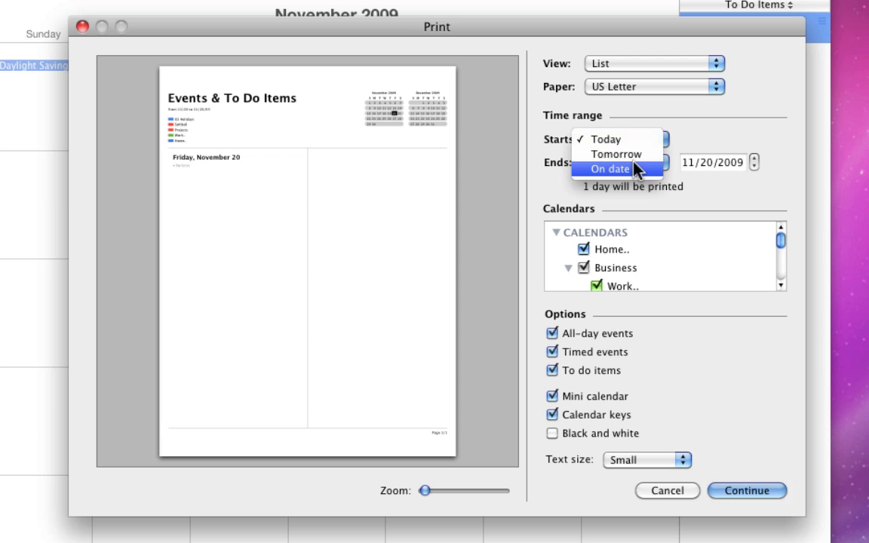
pyautogui.moveTo(615, 154)
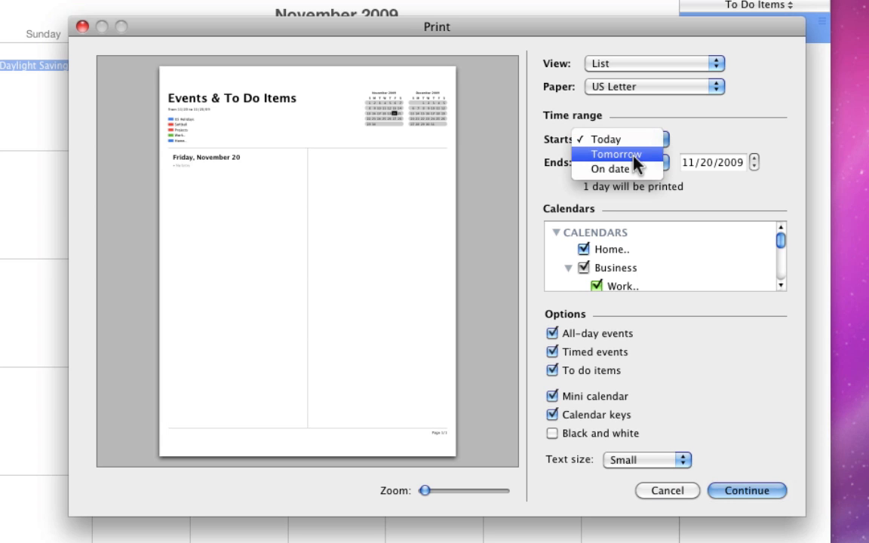
pyautogui.click(604, 154)
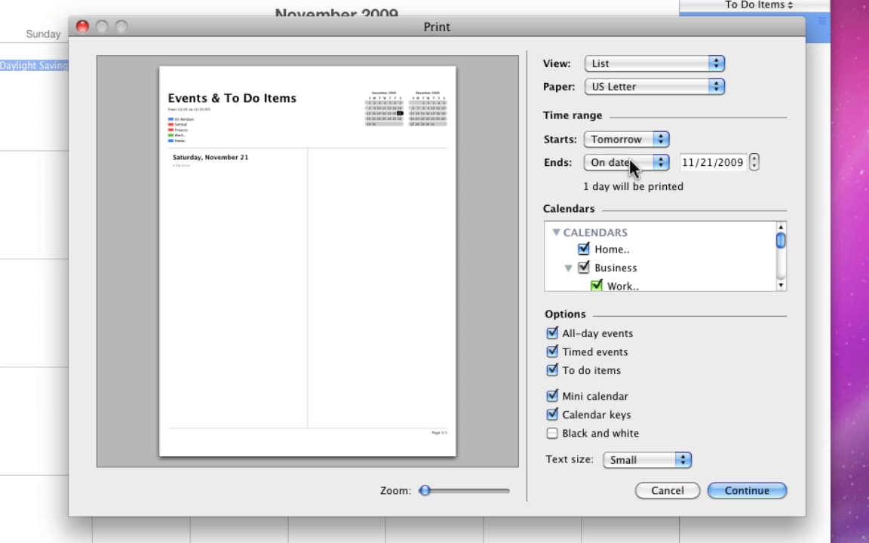
pyautogui.moveTo(690, 171)
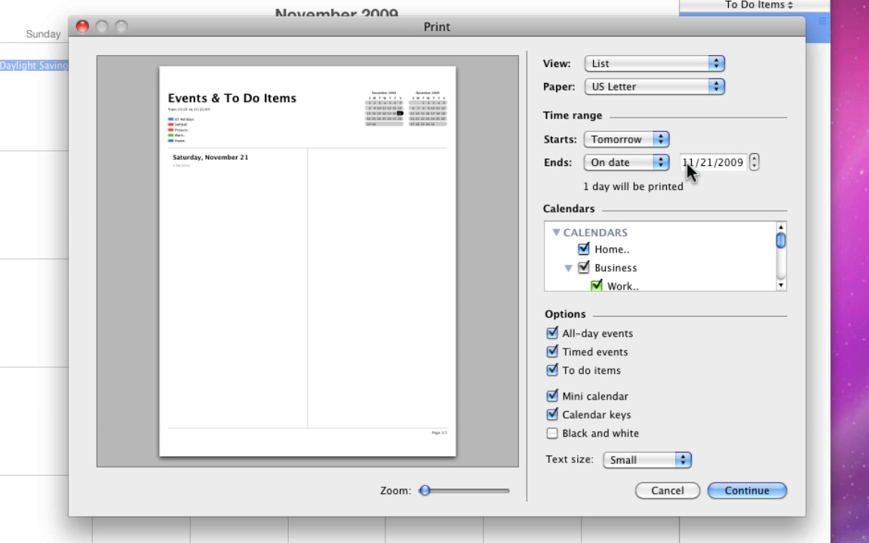
pyautogui.click(713, 162)
pyautogui.write('3')
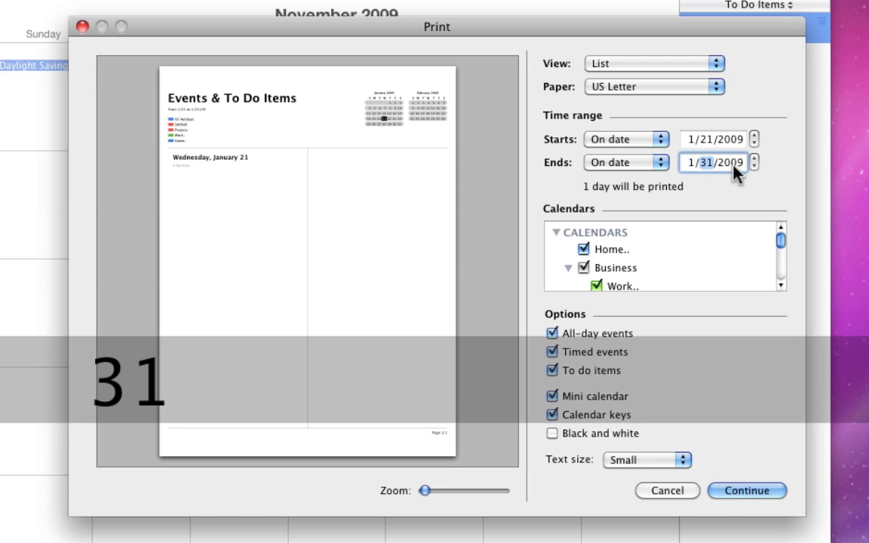
pyautogui.click(754, 158)
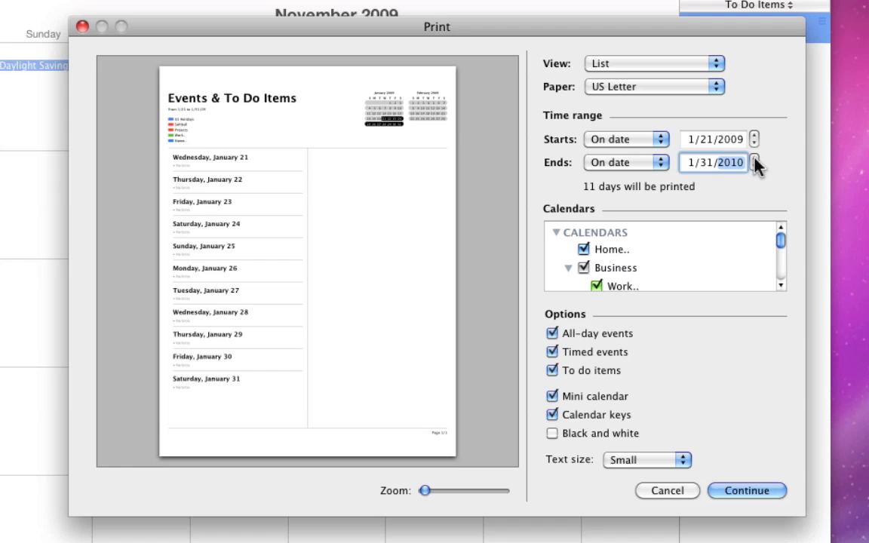
pyautogui.click(626, 139)
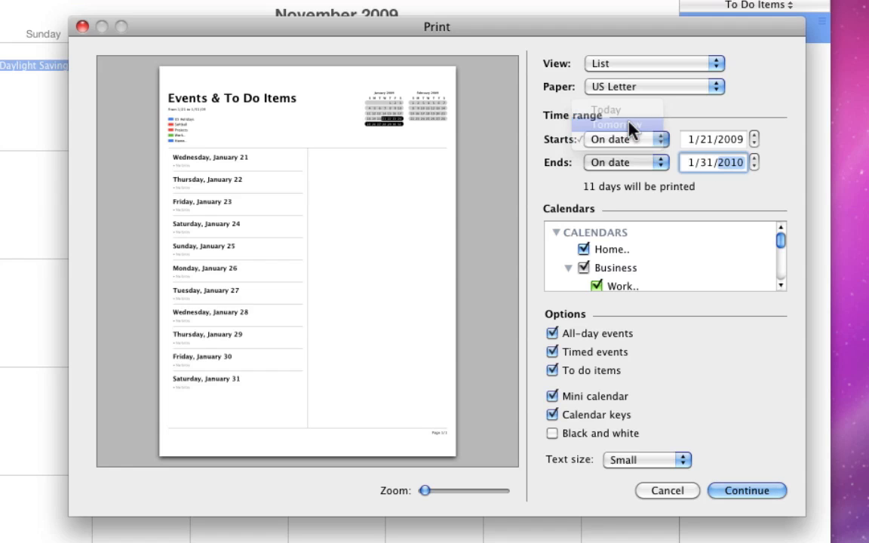
pyautogui.click(609, 124)
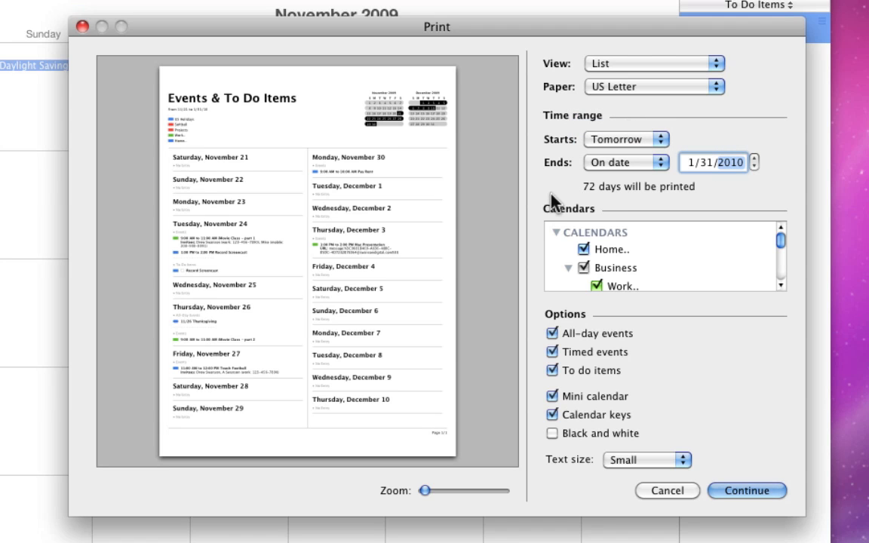
pyautogui.moveTo(655, 256)
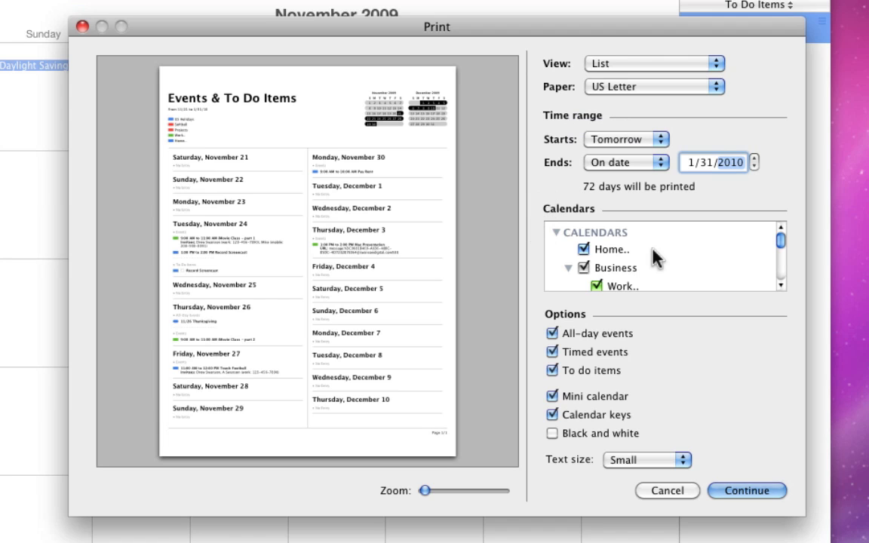
pyautogui.scroll(-3)
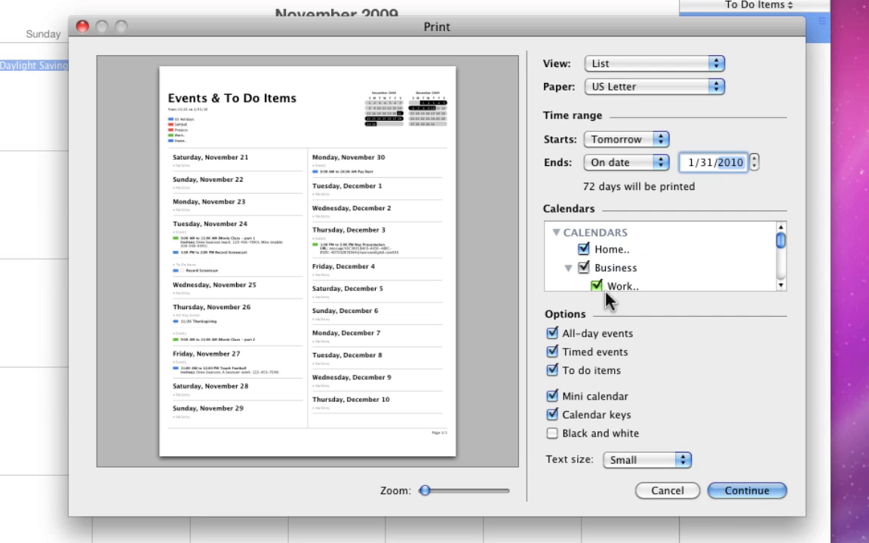
pyautogui.moveTo(543, 342)
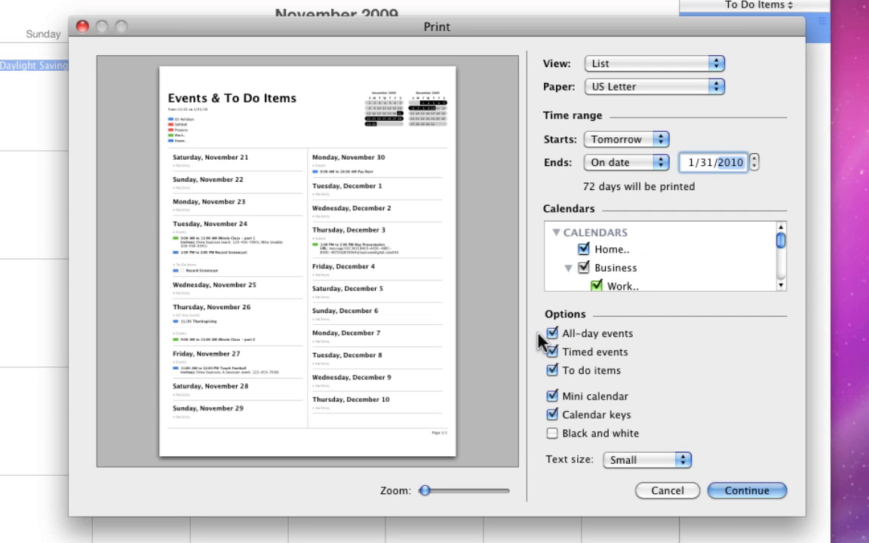
# Step: Keep Mini calendar and Calendar keys checked and exclude All-day events from the printout
pyautogui.click(552, 397)
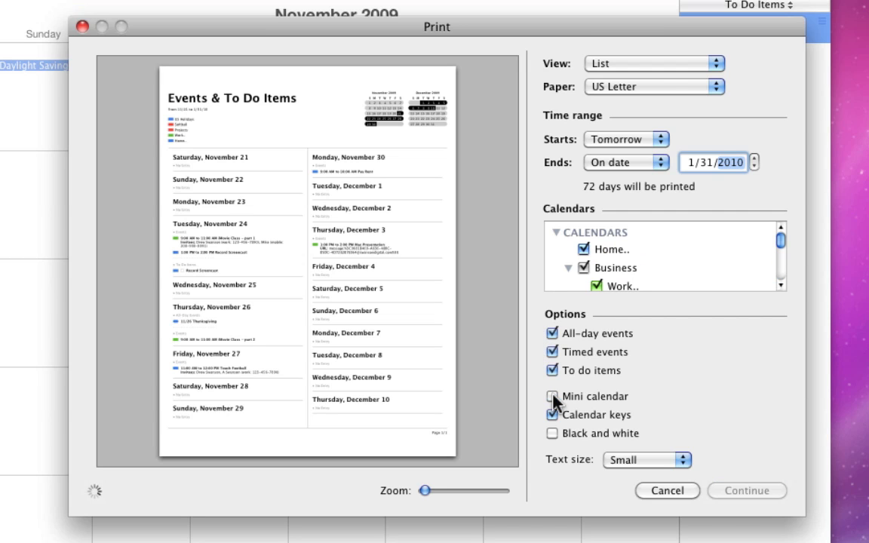
pyautogui.click(552, 396)
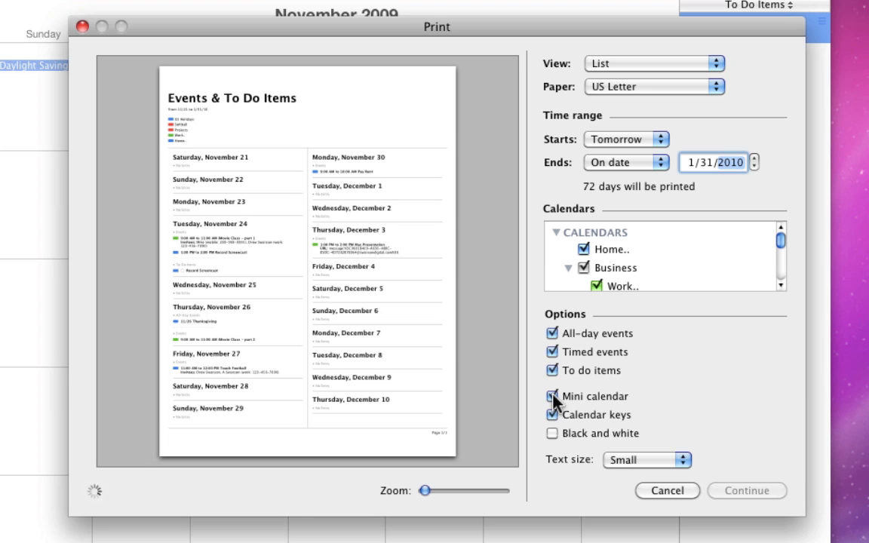
pyautogui.click(553, 397)
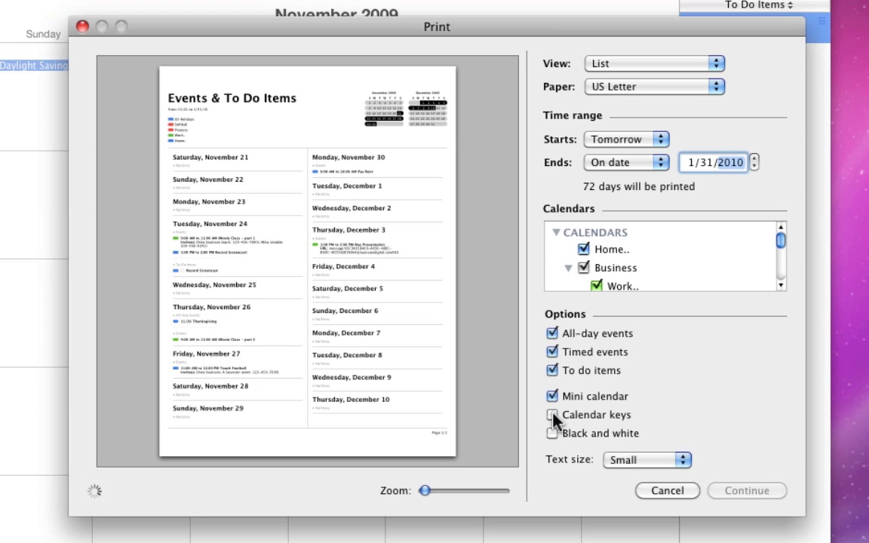
pyautogui.click(552, 415)
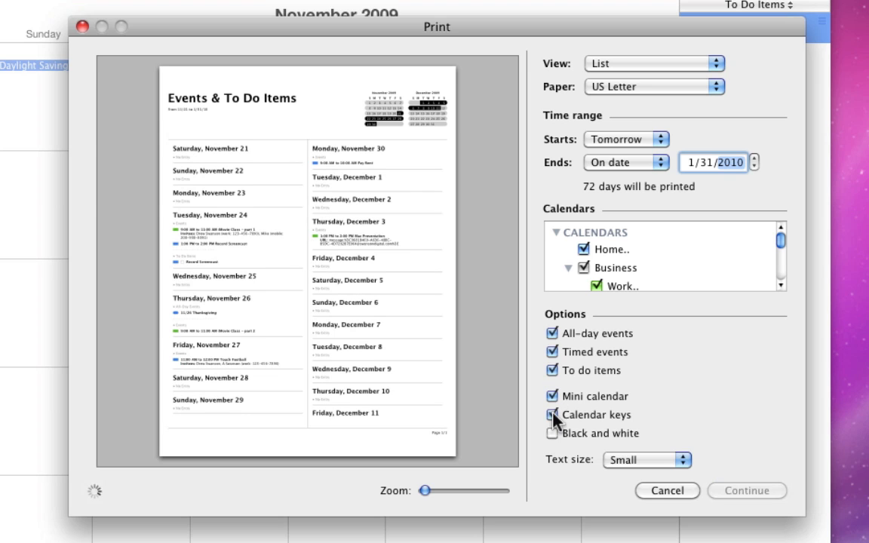
pyautogui.click(552, 415)
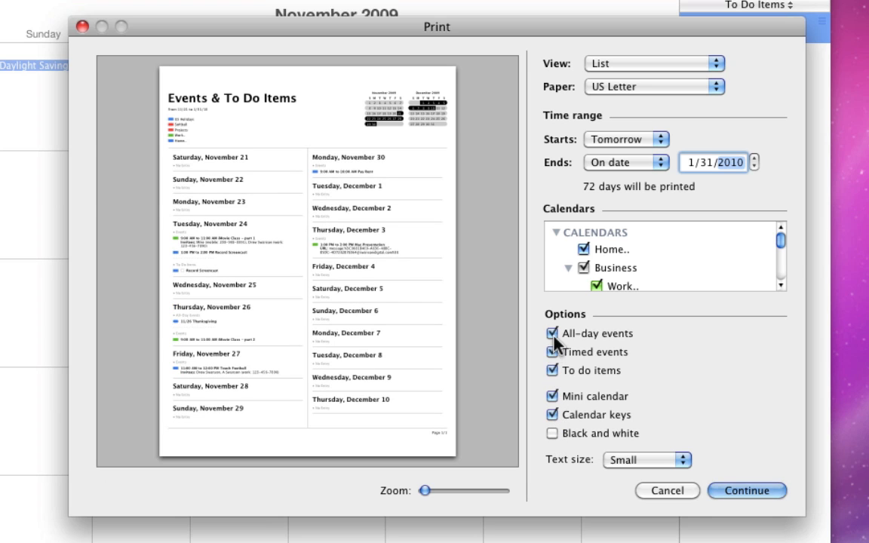
pyautogui.click(551, 334)
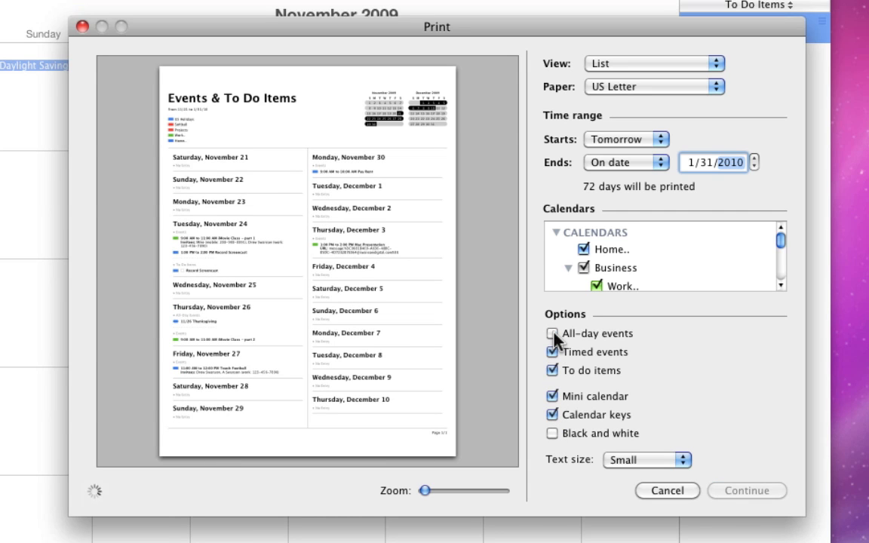